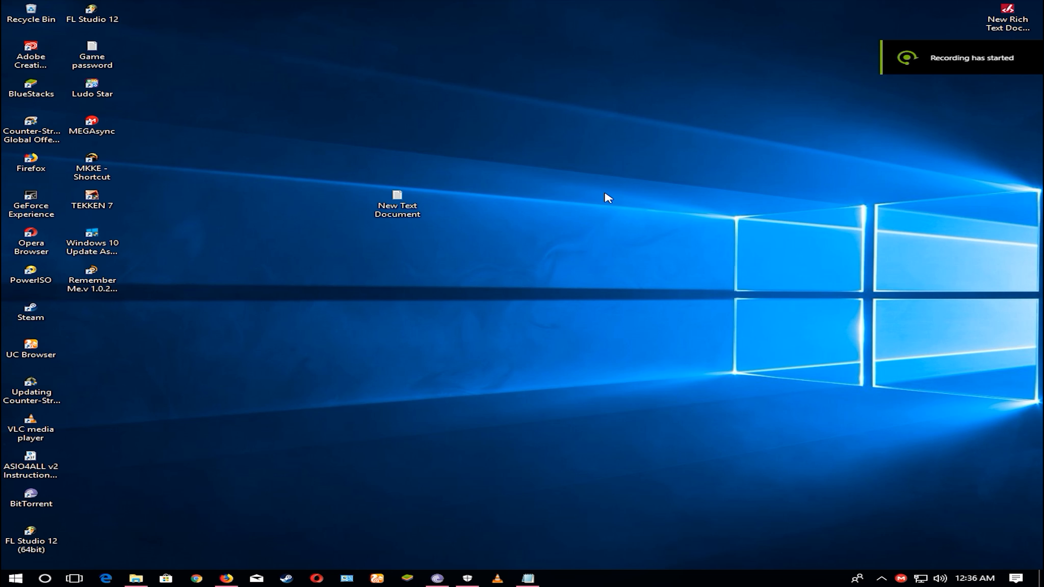
pyautogui.moveTo(566, 468)
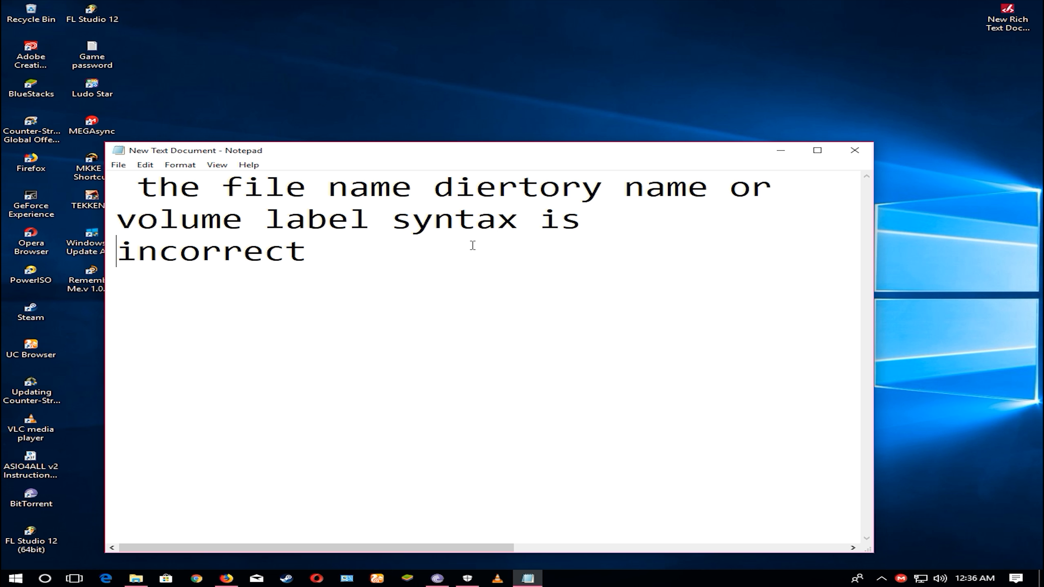
pyautogui.moveTo(781, 172)
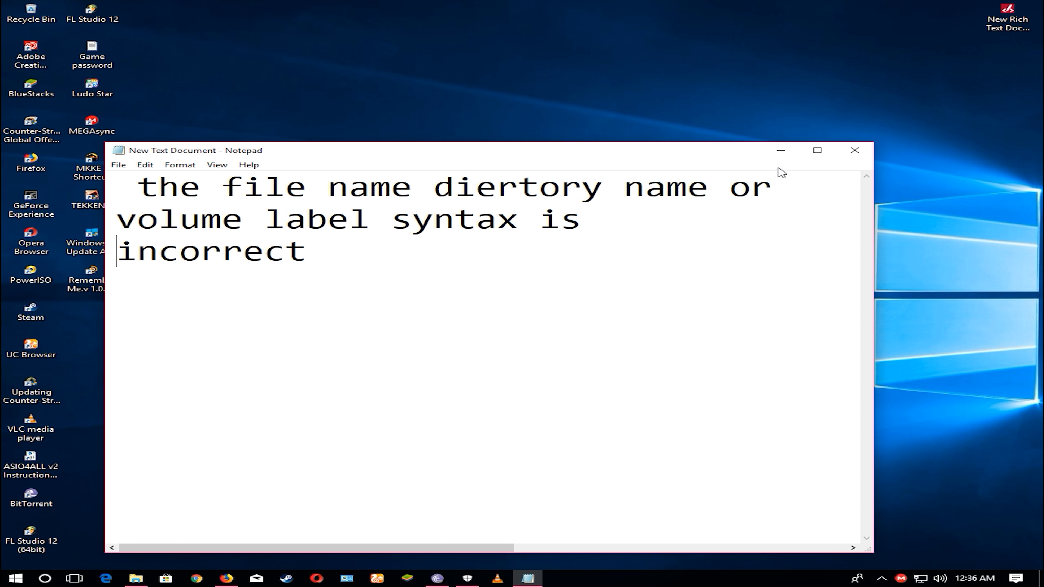
pyautogui.moveTo(313, 252)
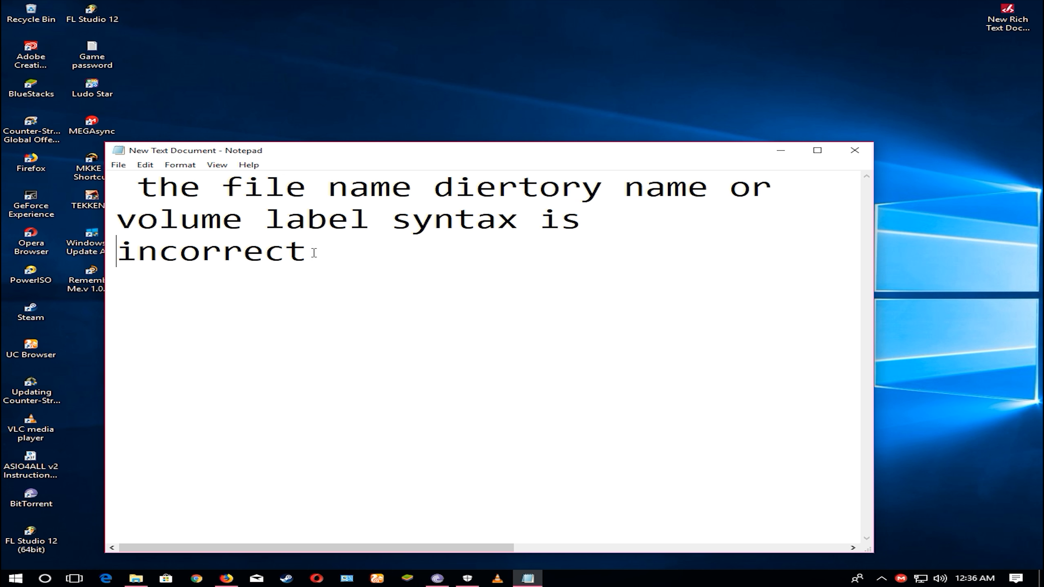
pyautogui.moveTo(779, 151)
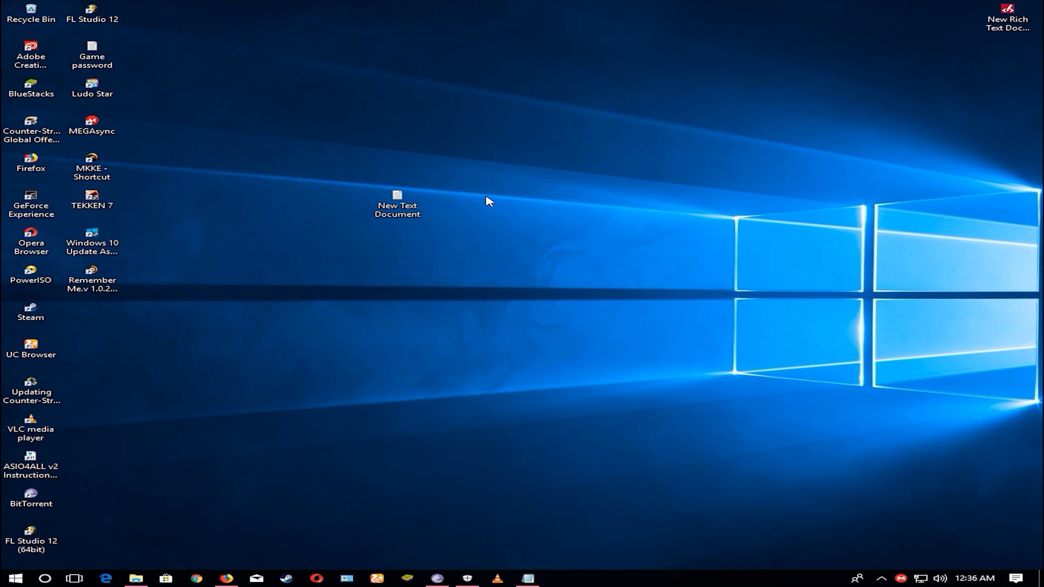
pyautogui.moveTo(528, 576)
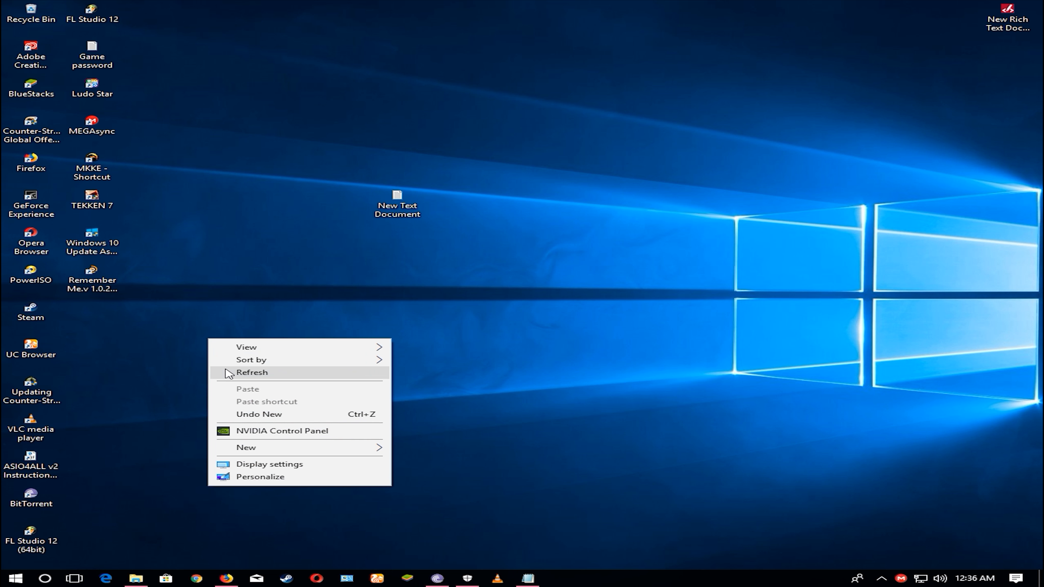
# - Refresh the desktop and launch File Explorer from the taskbar
pyautogui.click(252, 372)
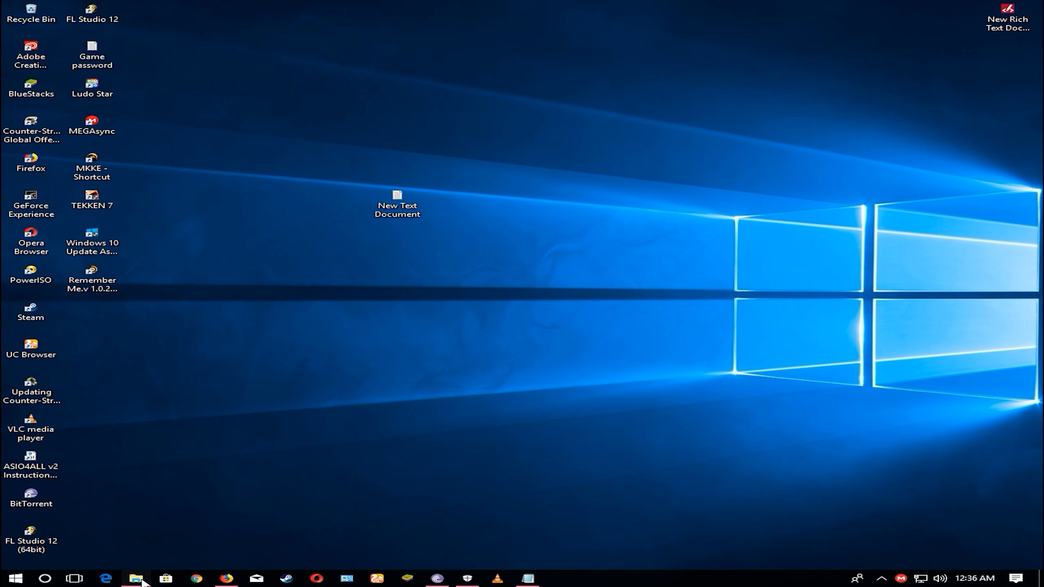
pyautogui.click(135, 578)
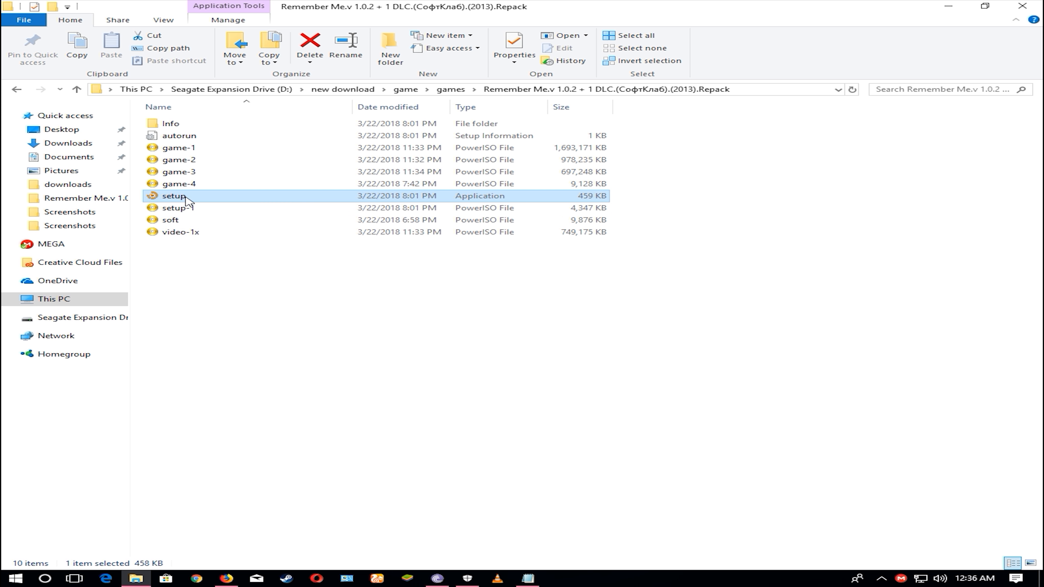
pyautogui.doubleClick(174, 195)
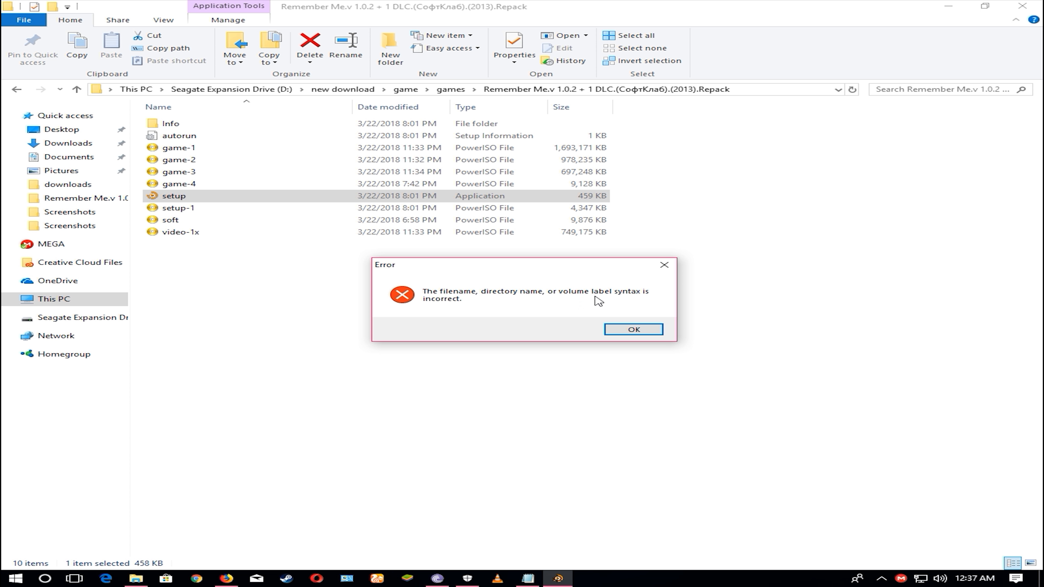
pyautogui.moveTo(507, 313)
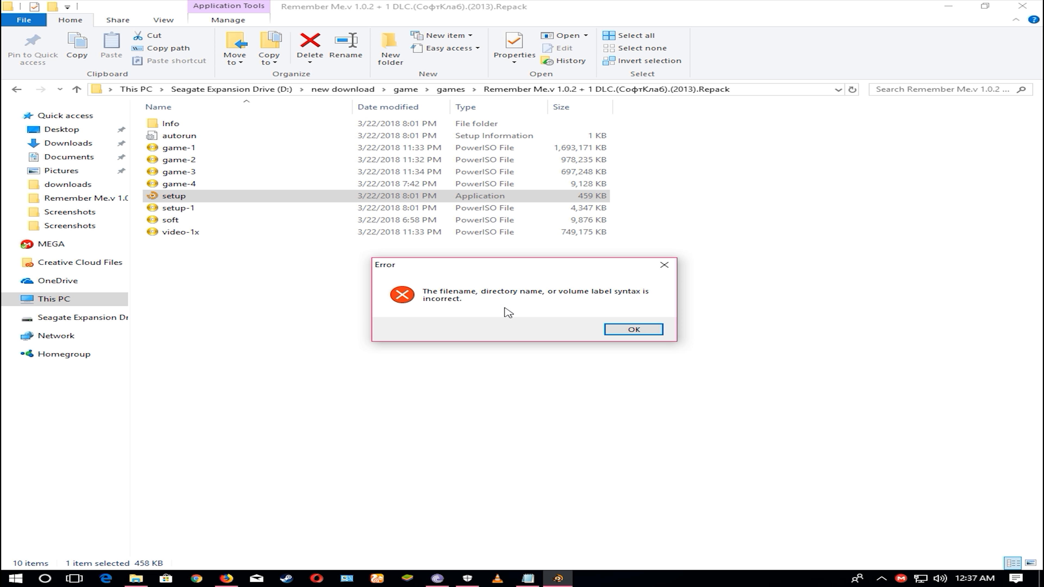
pyautogui.click(632, 329)
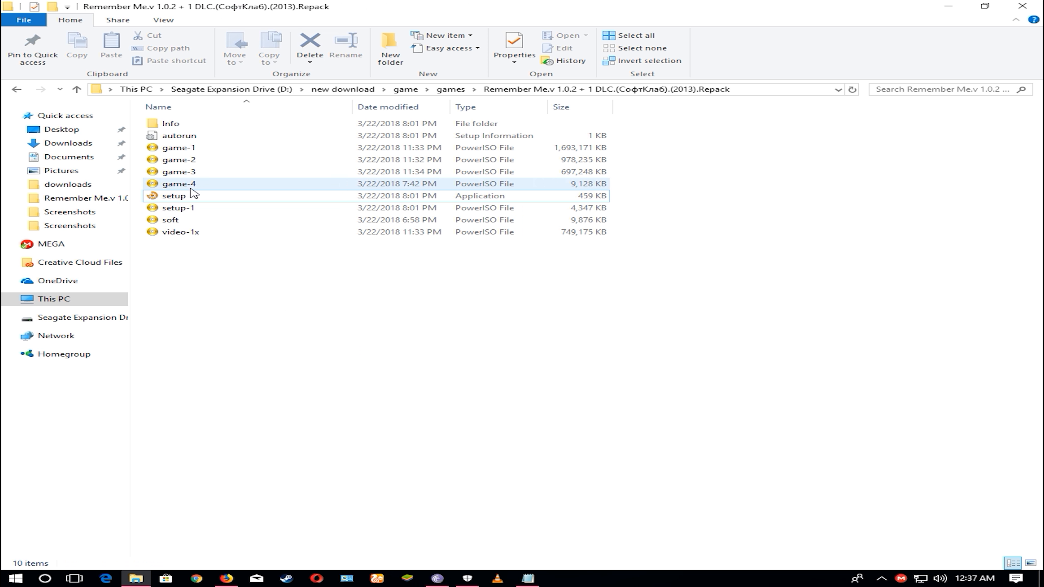
pyautogui.rightClick(191, 193)
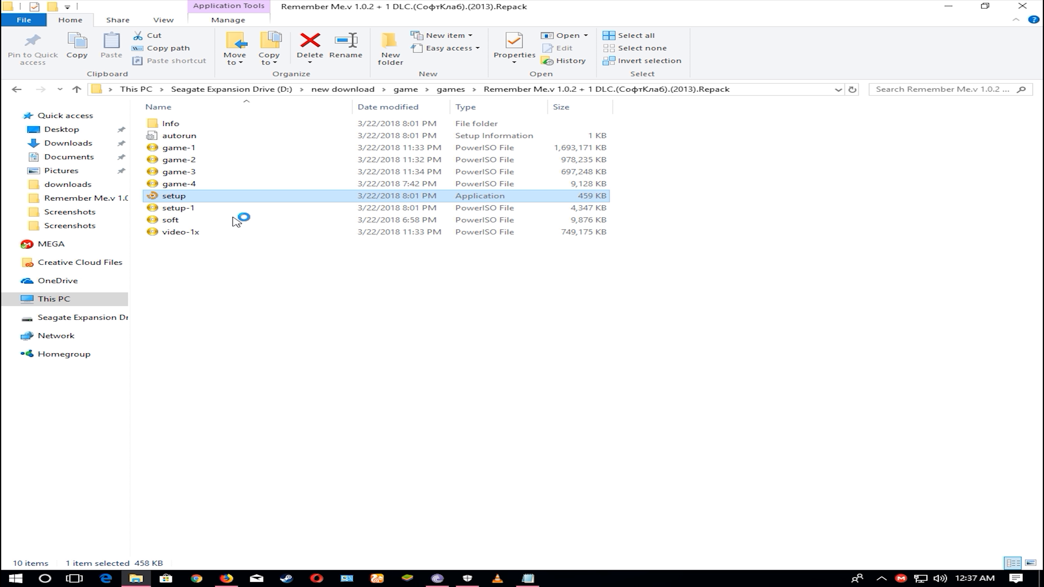
pyautogui.click(1023, 6)
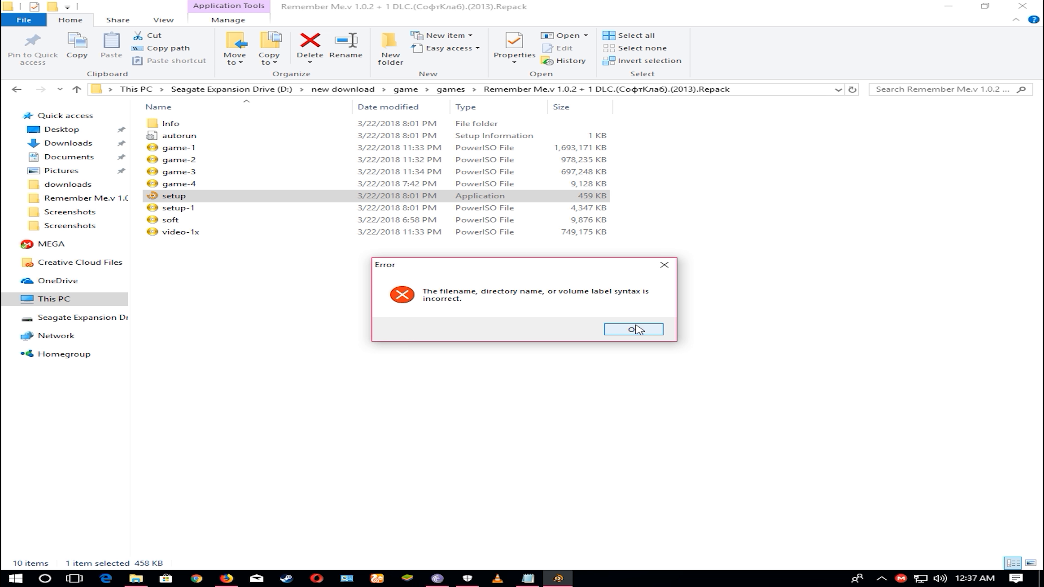
pyautogui.click(632, 329)
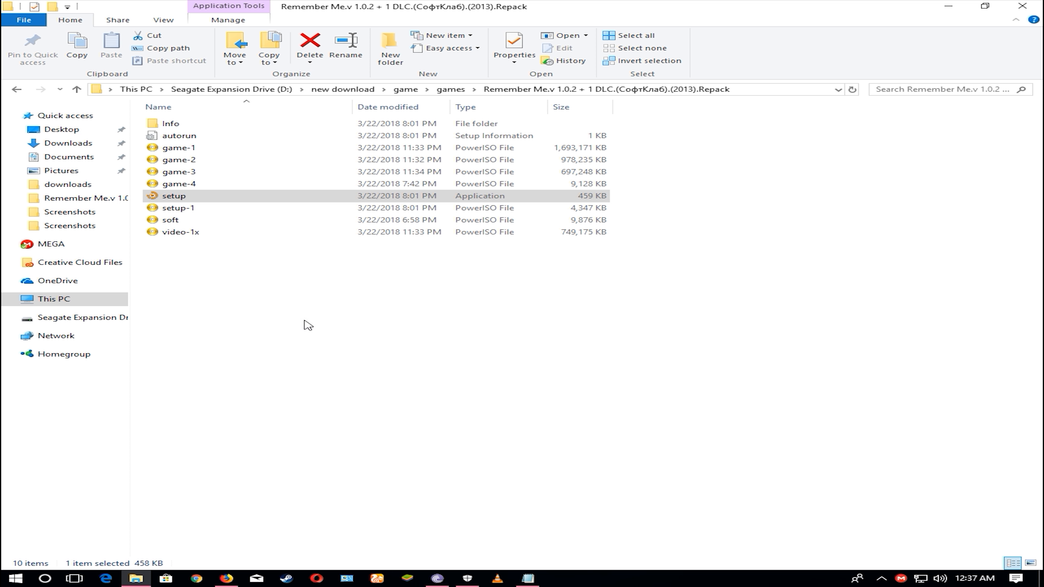
pyautogui.moveTo(241, 305)
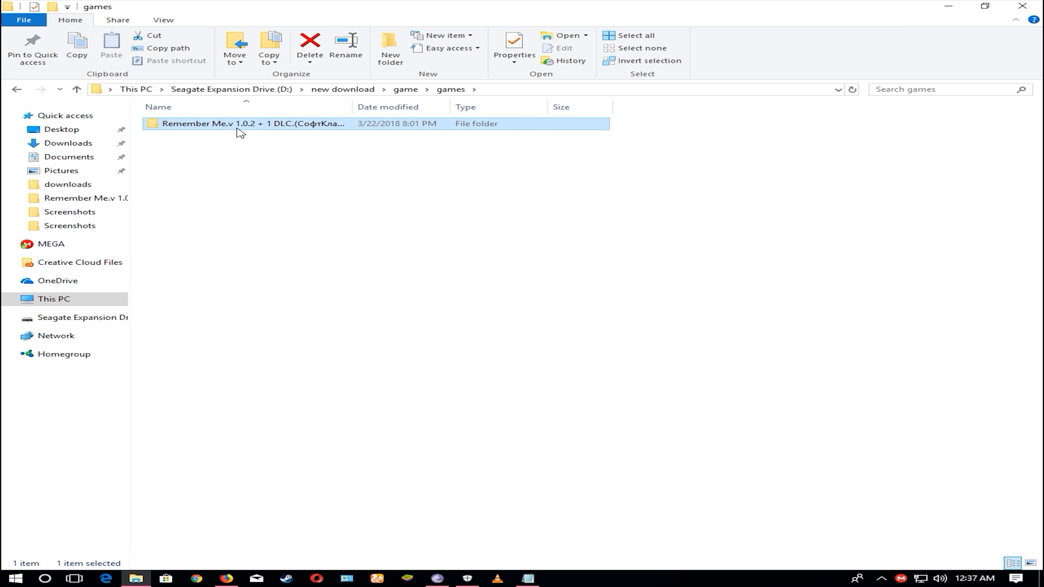
# - Copy the Remember Me repack folder from games and go to This PC's drive list
pyautogui.rightClick(253, 123)
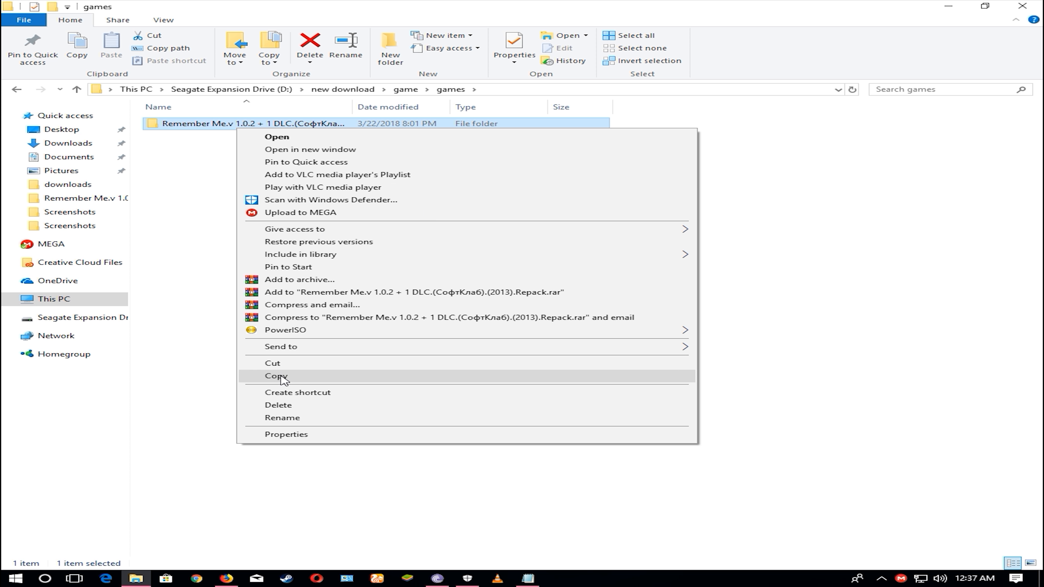
pyautogui.click(277, 376)
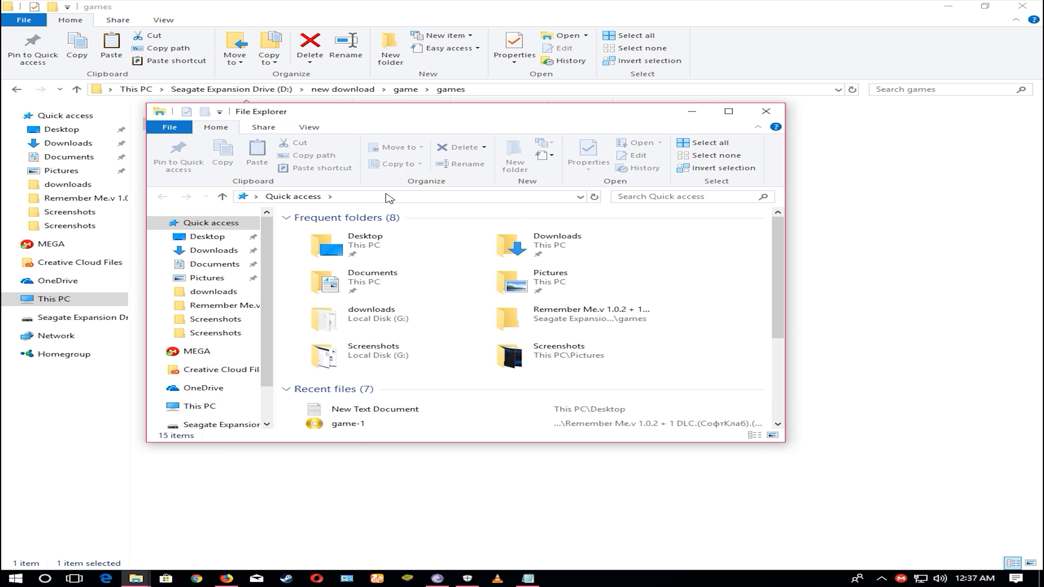
pyautogui.click(729, 111)
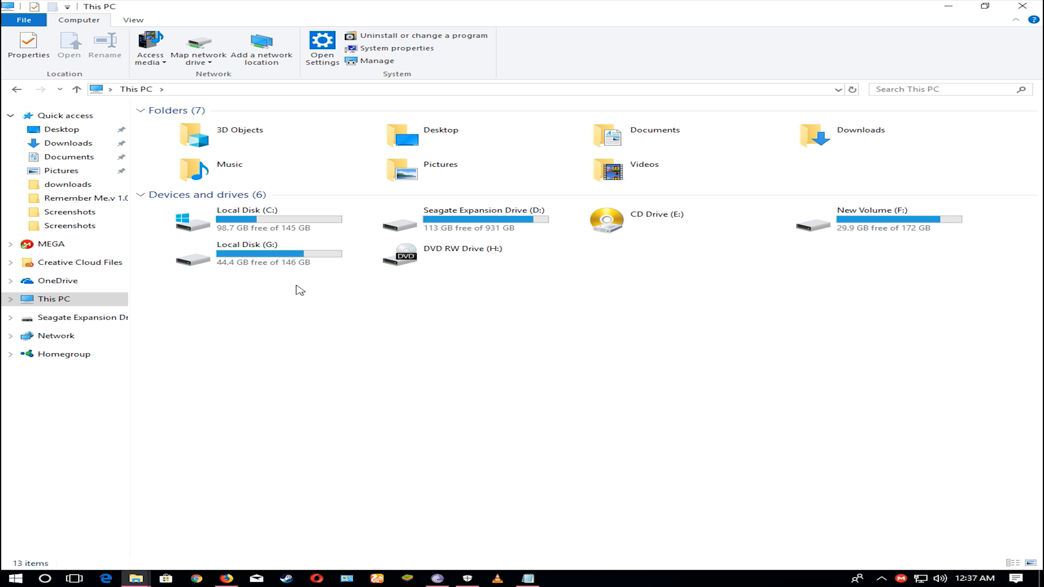
# - Enter the root of Local Disk (C:) and bring up the paste menu on empty space
pyautogui.click(253, 219)
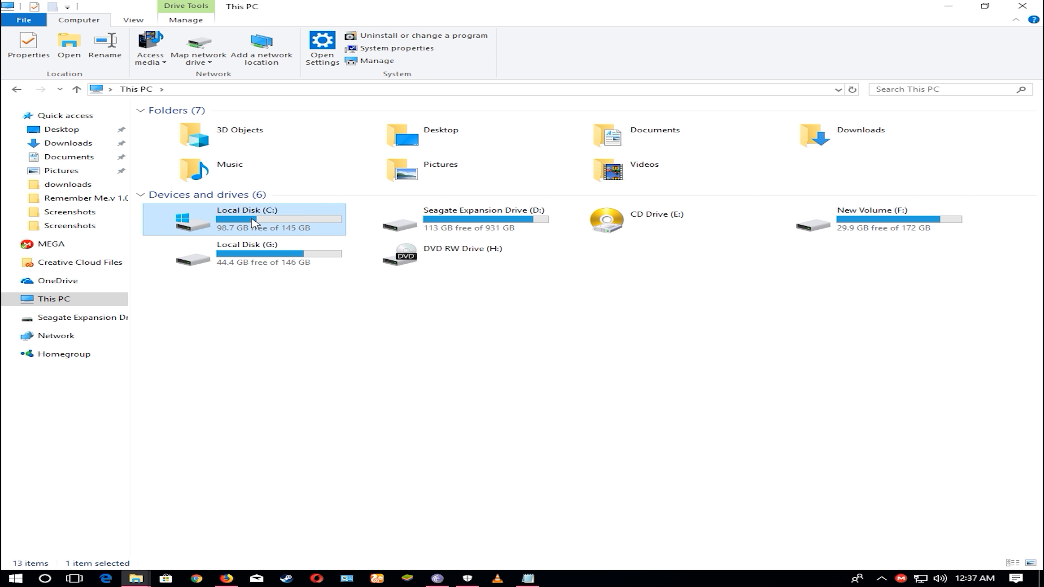
pyautogui.doubleClick(253, 219)
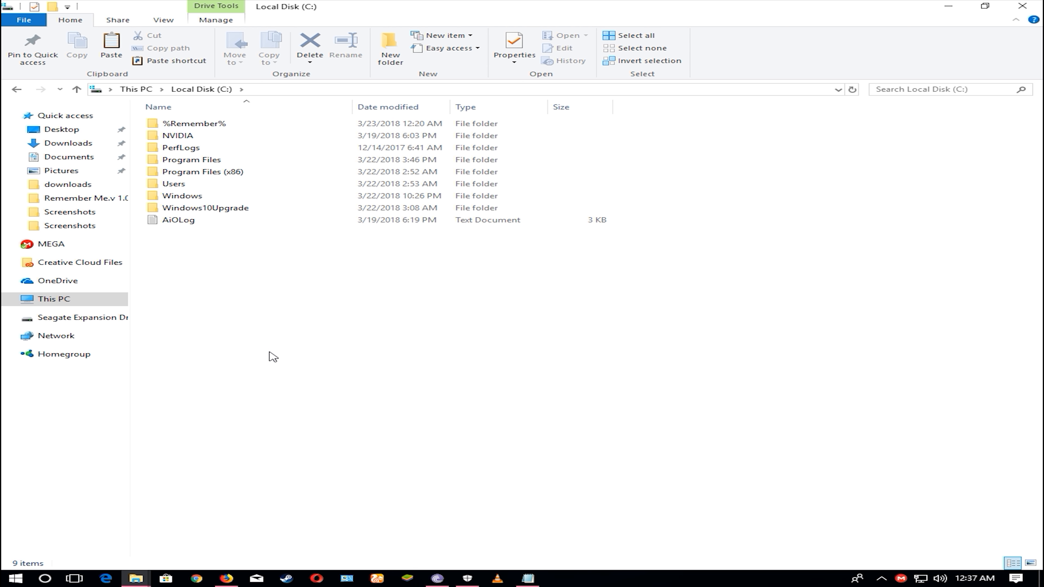
pyautogui.rightClick(272, 355)
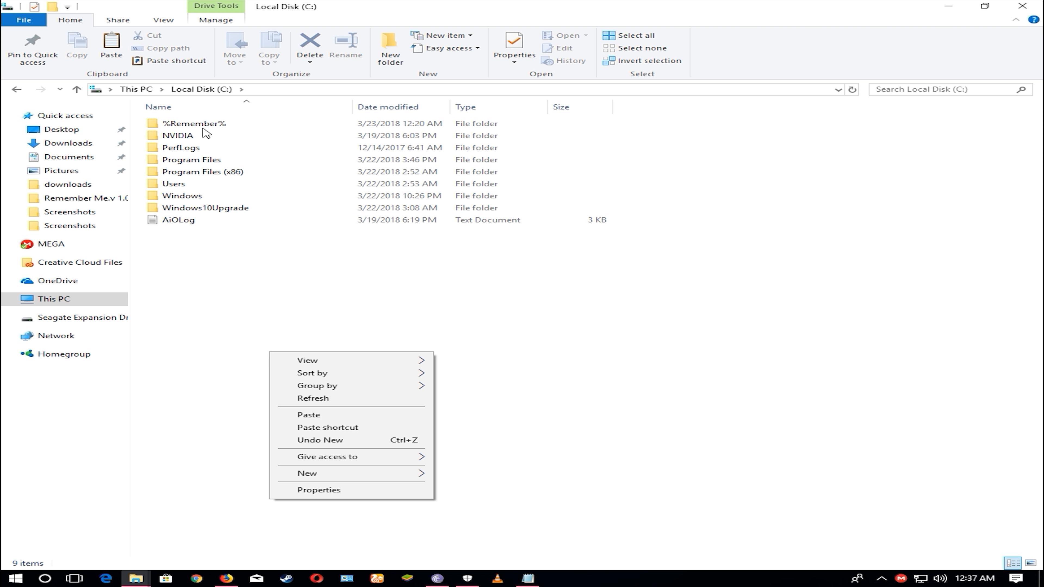
pyautogui.moveTo(189, 313)
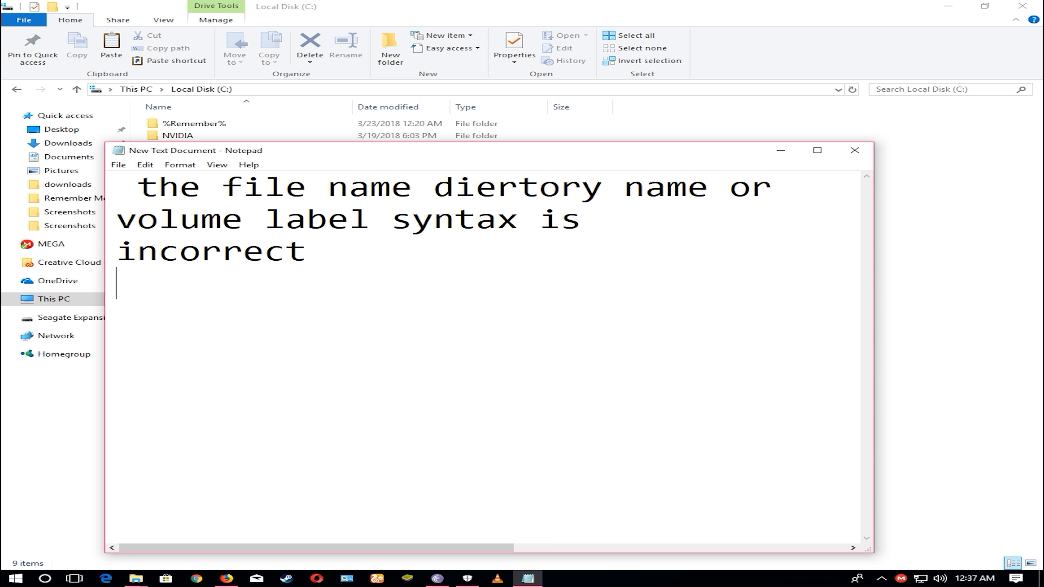
pyautogui.moveTo(518, 208)
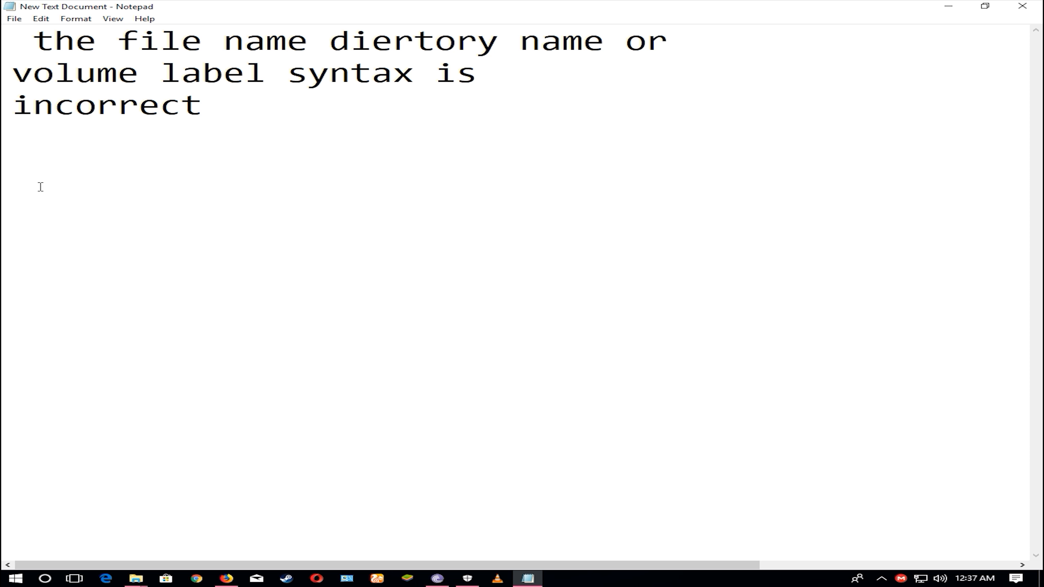
# - Add a new line under the error message showing a name wrapped as %death%
pyautogui.press('enter')
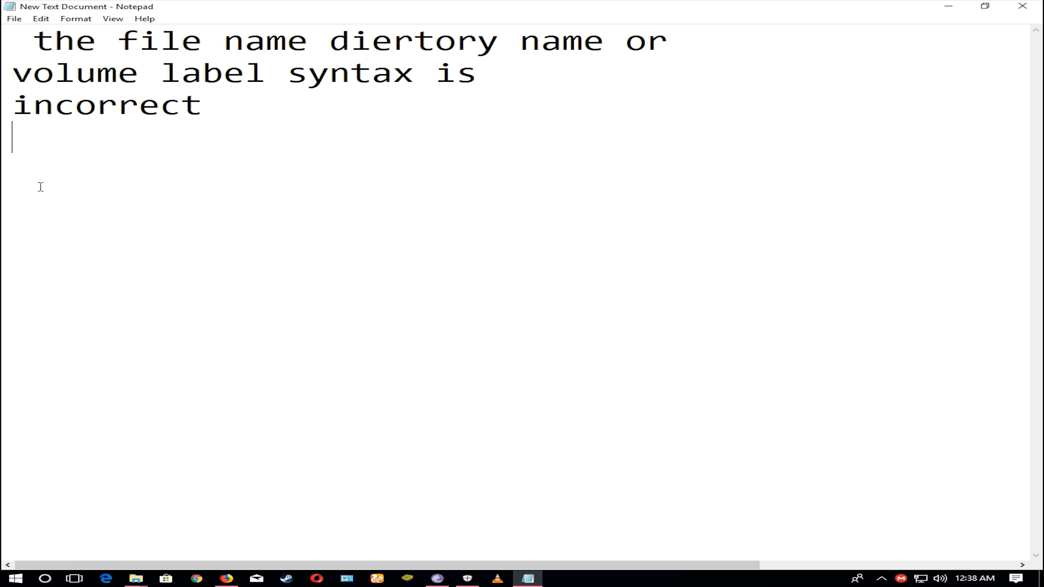
pyautogui.hscroll(3)
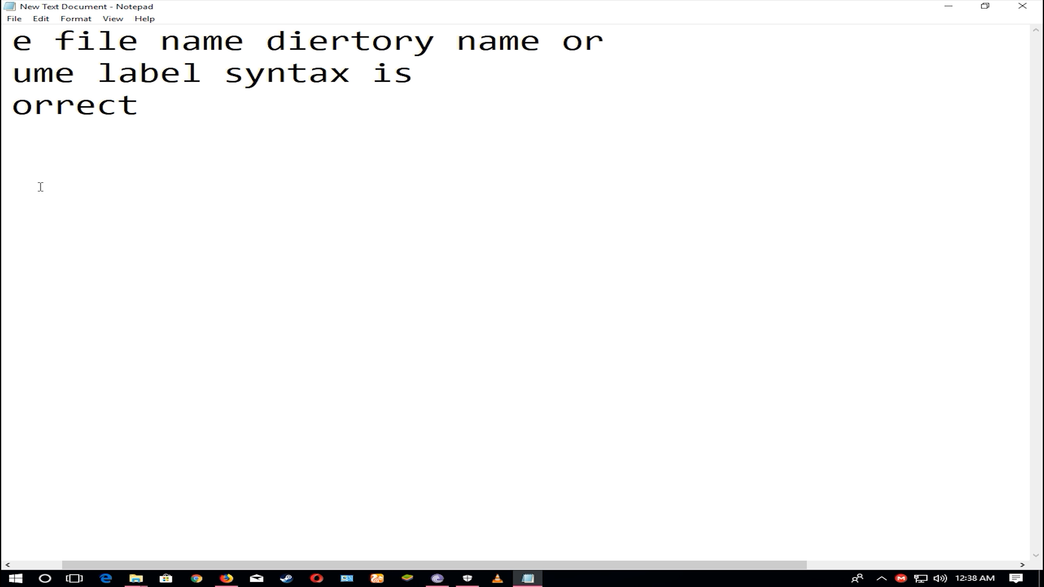
pyautogui.write('d')
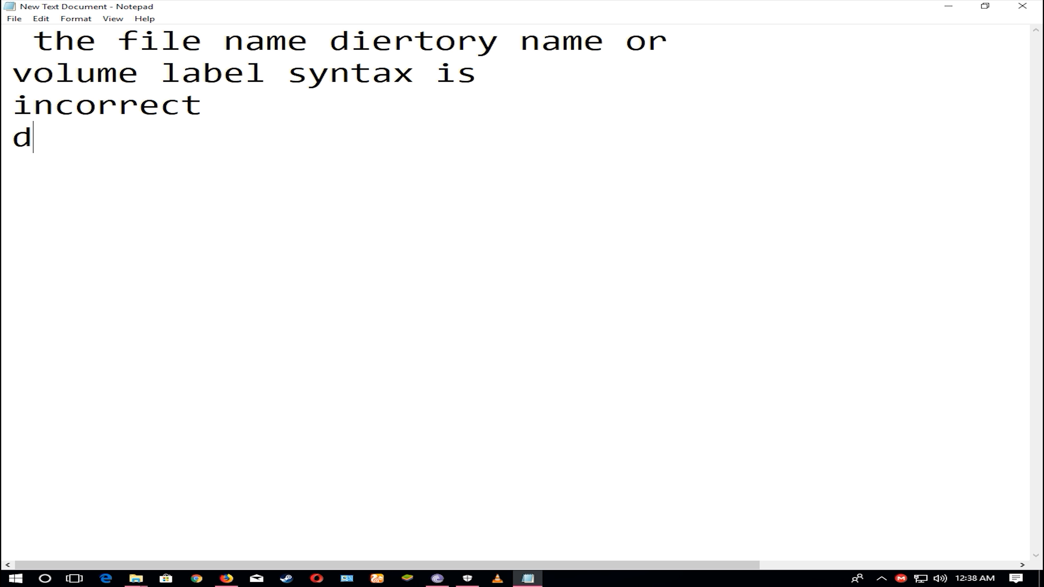
pyautogui.write('eath')
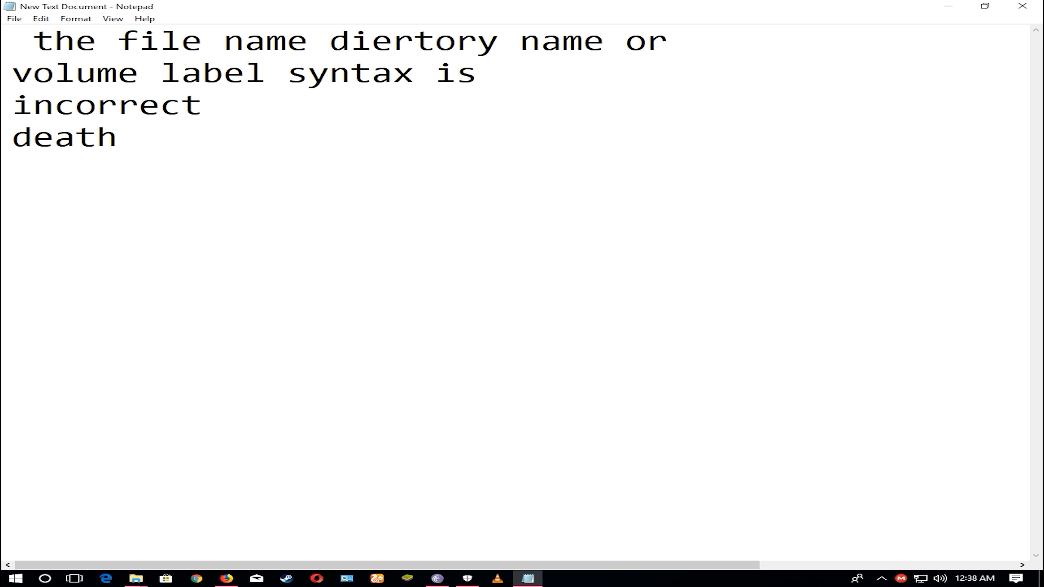
pyautogui.write('%de')
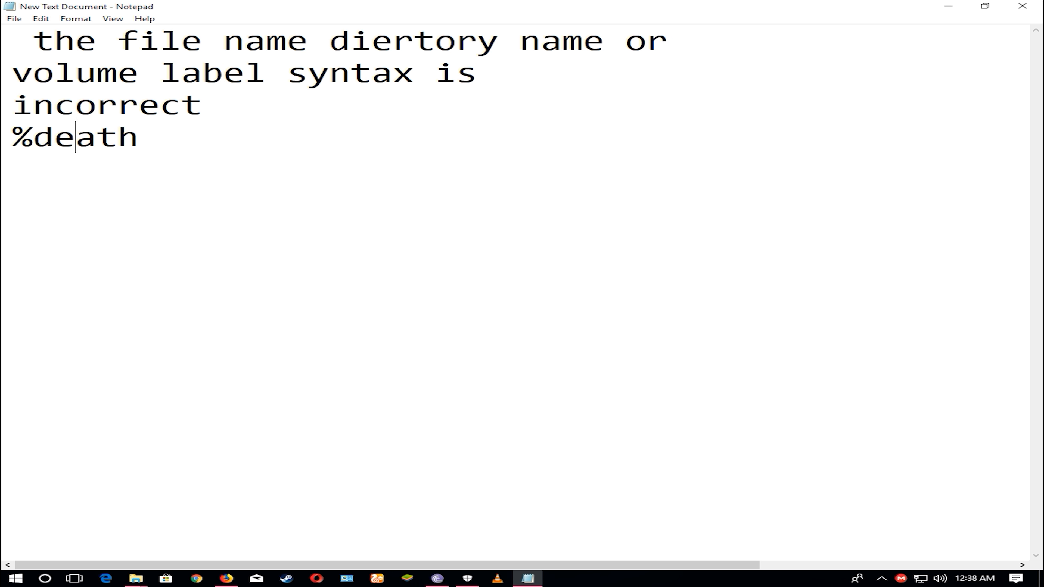
pyautogui.write('%')
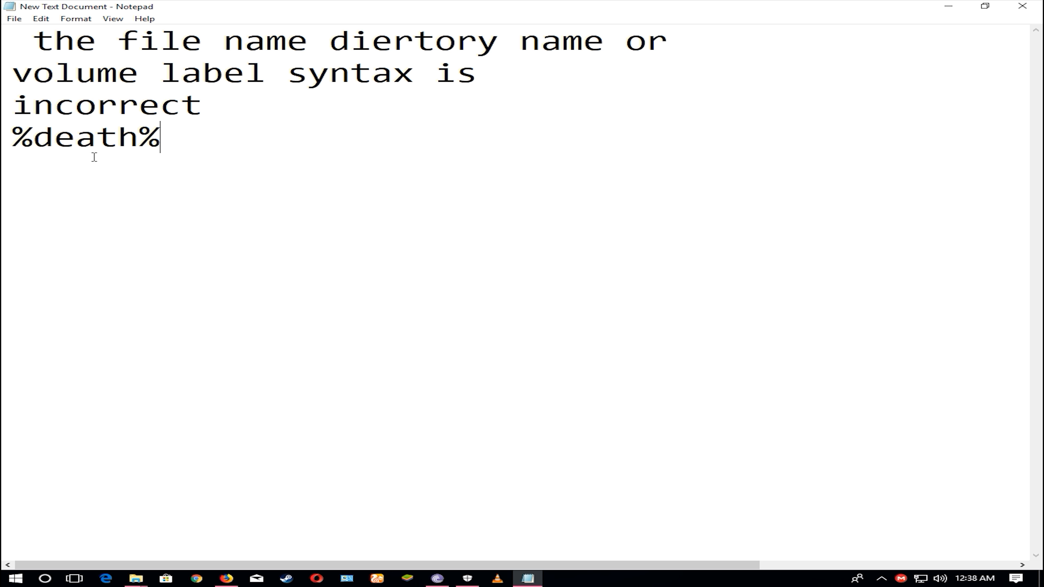
# - Replace death inside the percent signs, trim it back to %, and return to the C: drive view
pyautogui.doubleClick(86, 137)
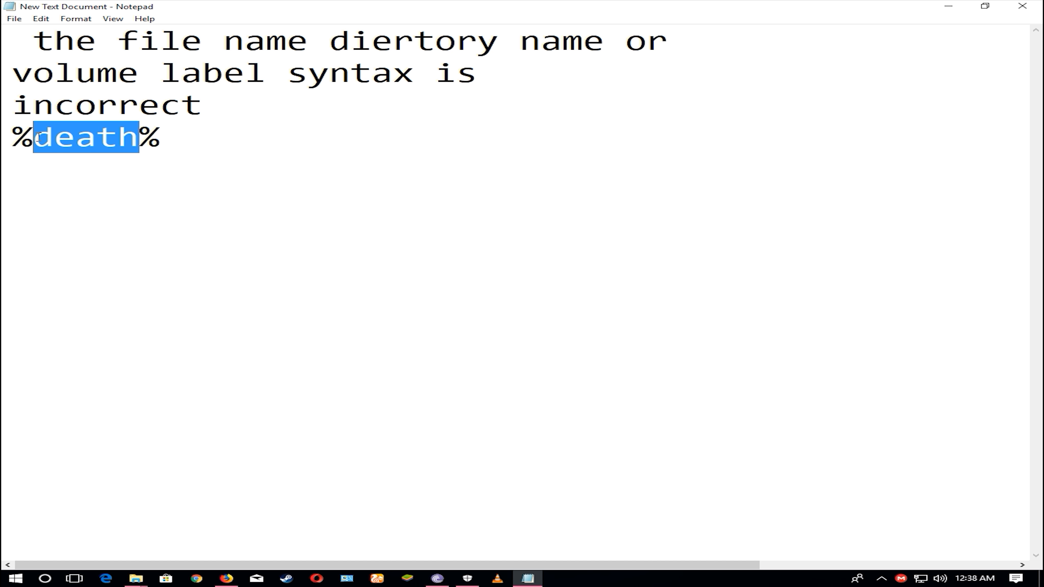
pyautogui.write('1%')
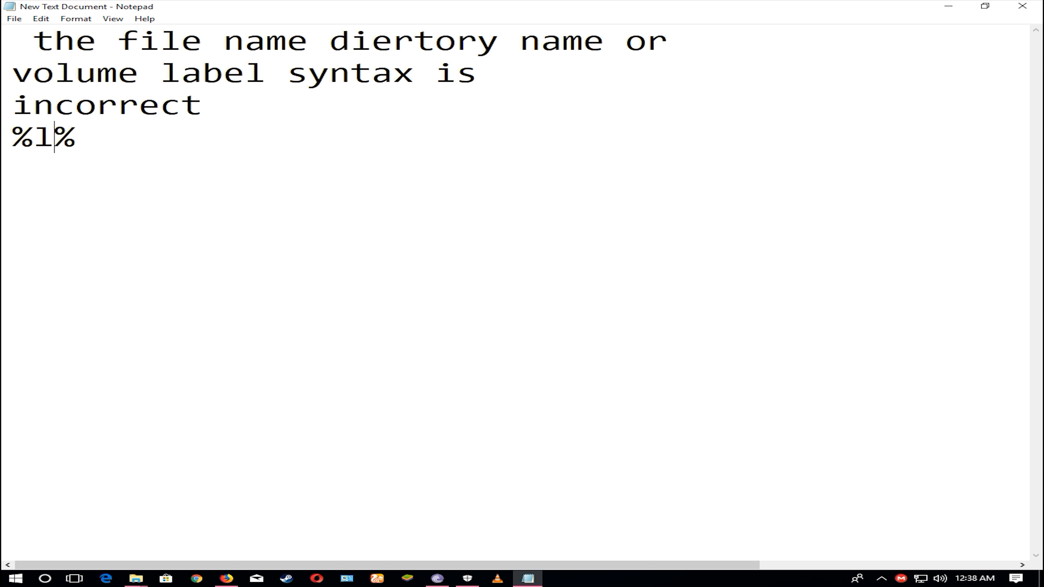
pyautogui.press('Backspace')
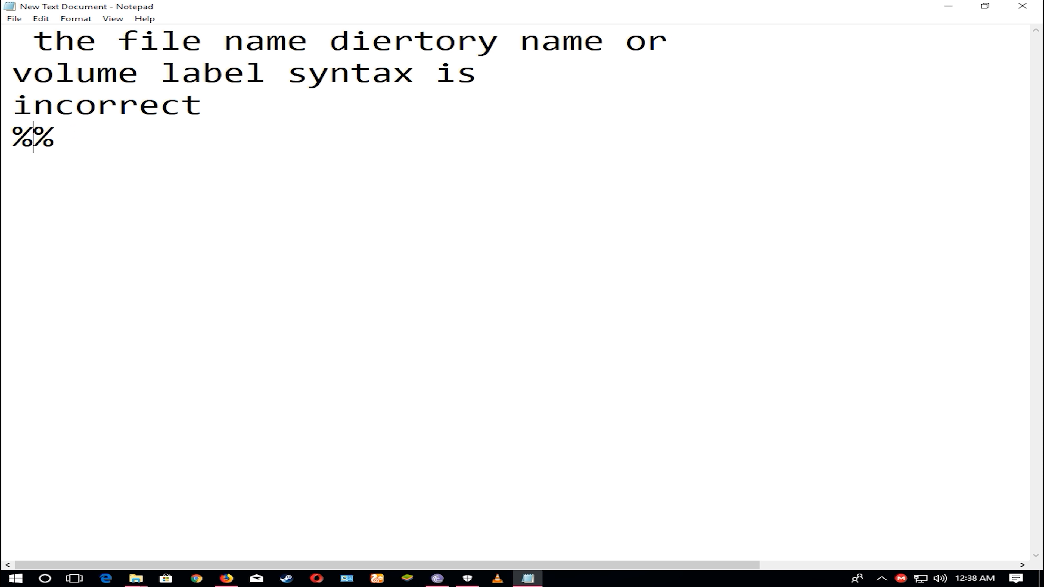
pyautogui.write('tru')
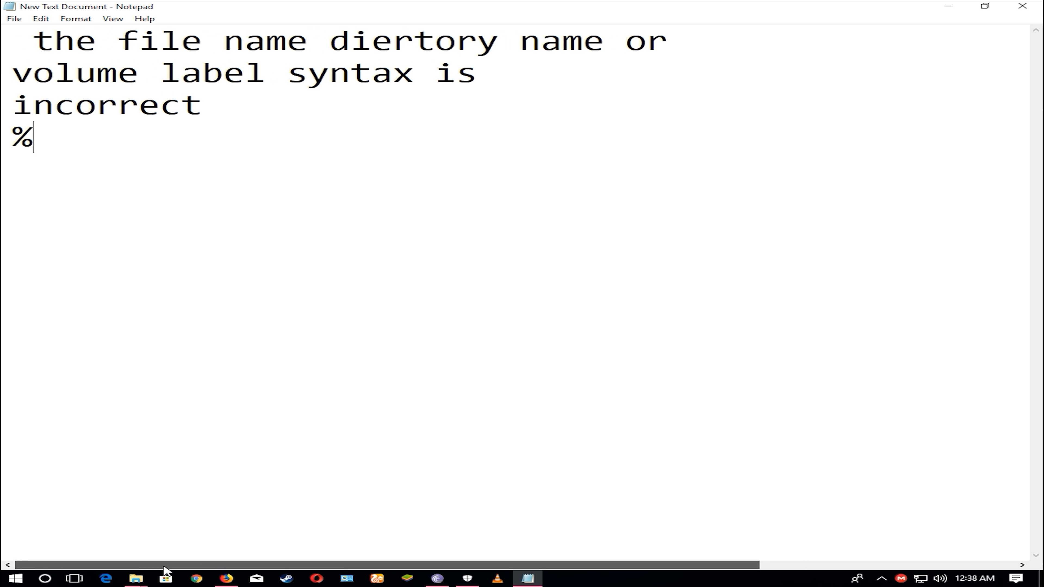
pyautogui.doubleClick(21, 137)
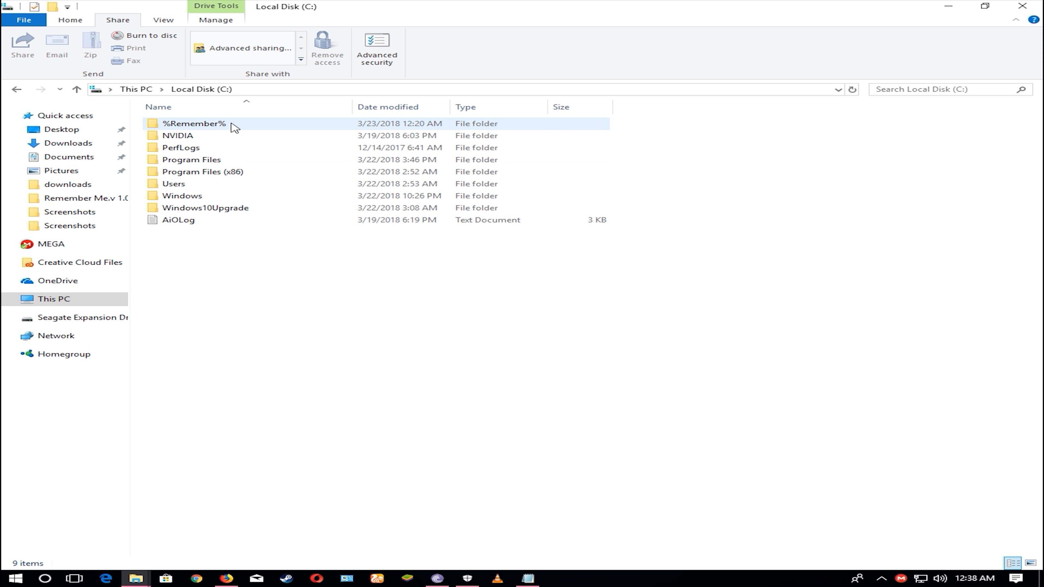
# - Enter the %Remember% folder on C: and run setup.exe to get the Remember Me splash
pyautogui.doubleClick(194, 123)
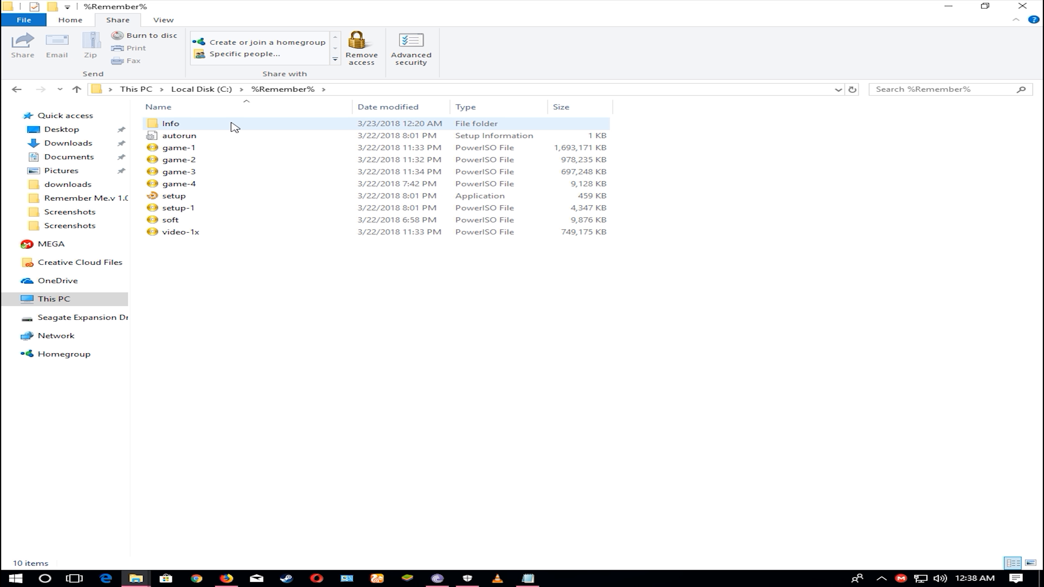
pyautogui.click(173, 195)
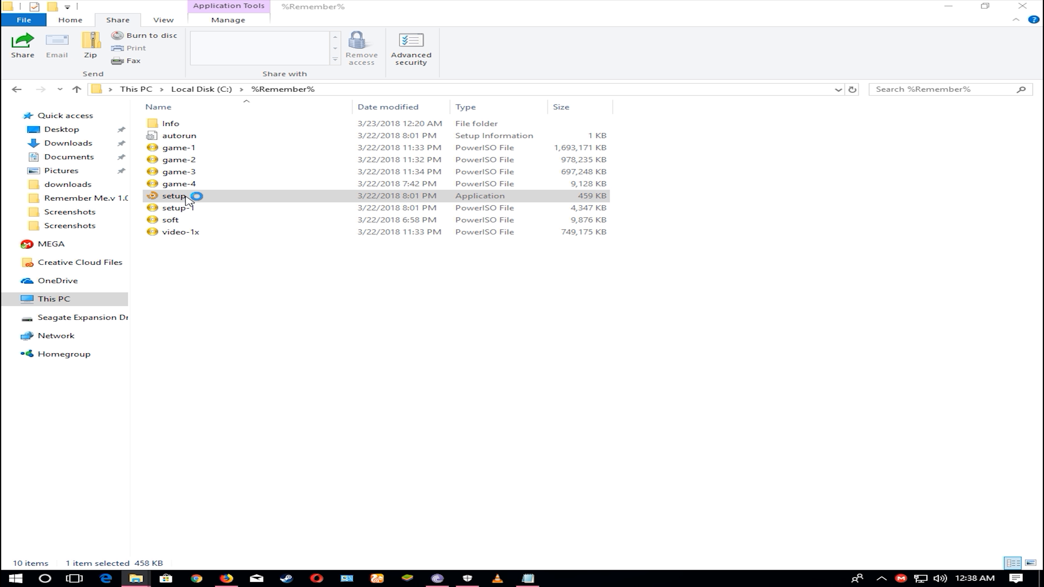
pyautogui.doubleClick(174, 195)
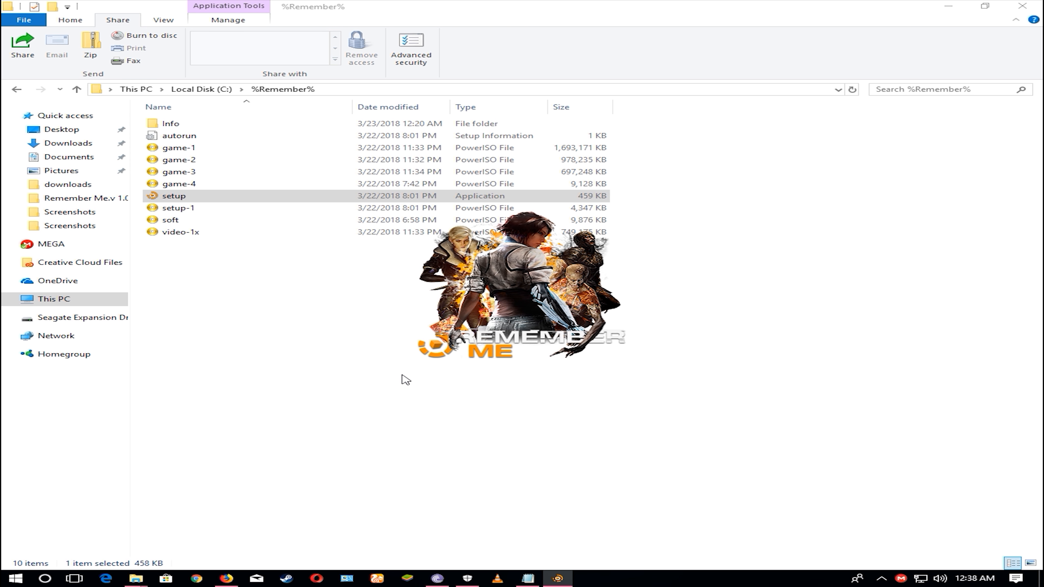
pyautogui.doubleClick(174, 195)
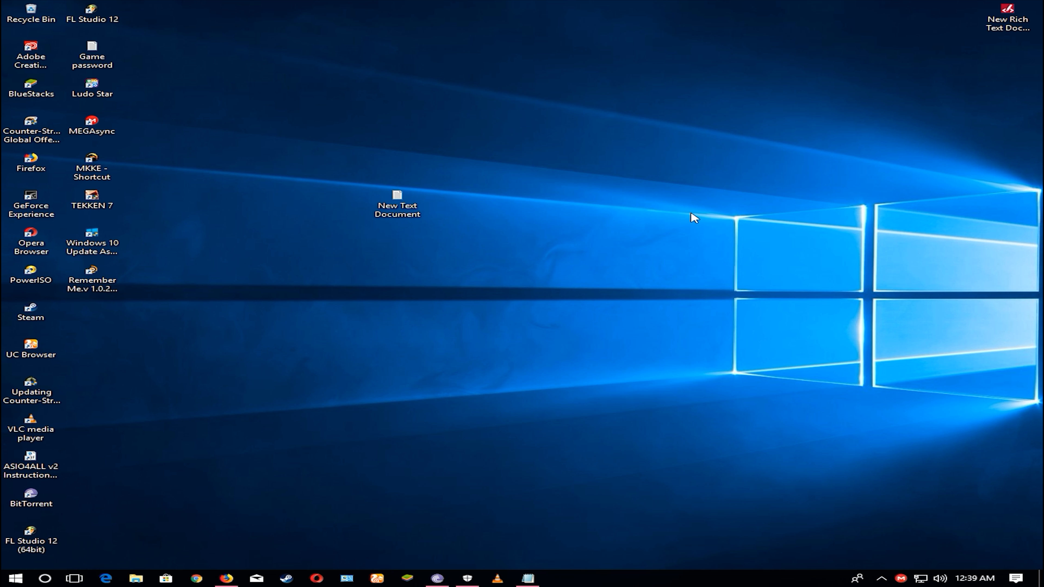
pyautogui.moveTo(679, 213)
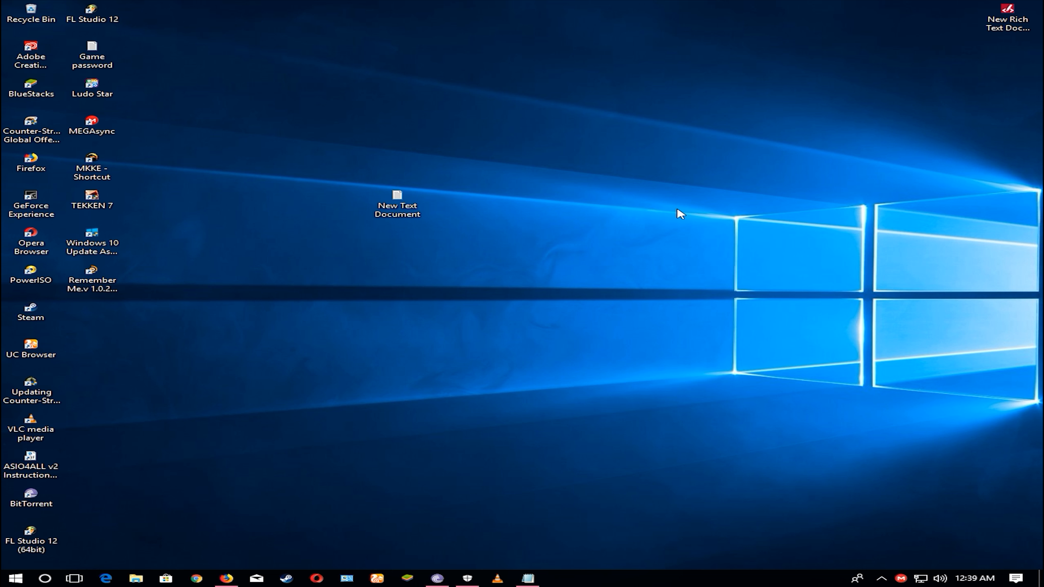